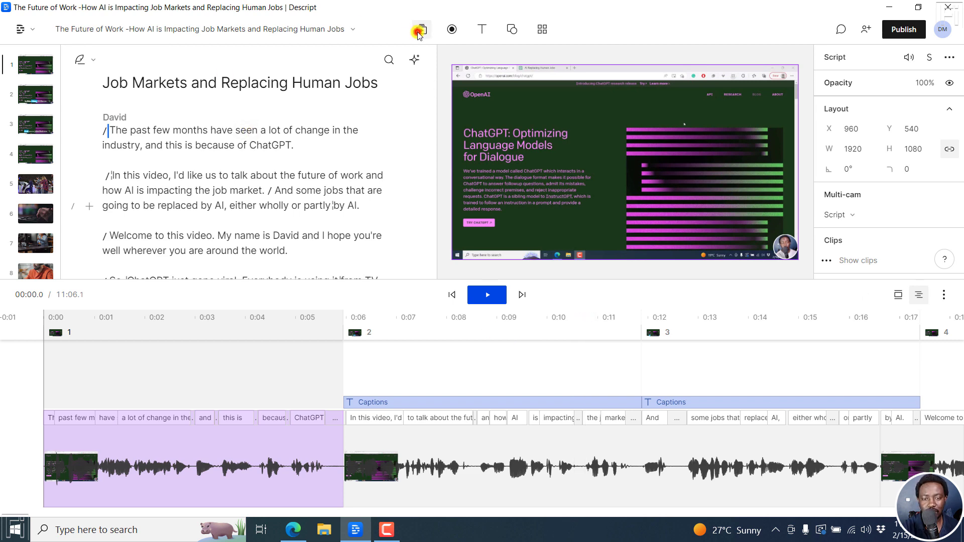
Duplicate the first two transcript paragraphs into a new 17-second composition and open it.
{"action": "left_click", "coordinate": [420, 29]}
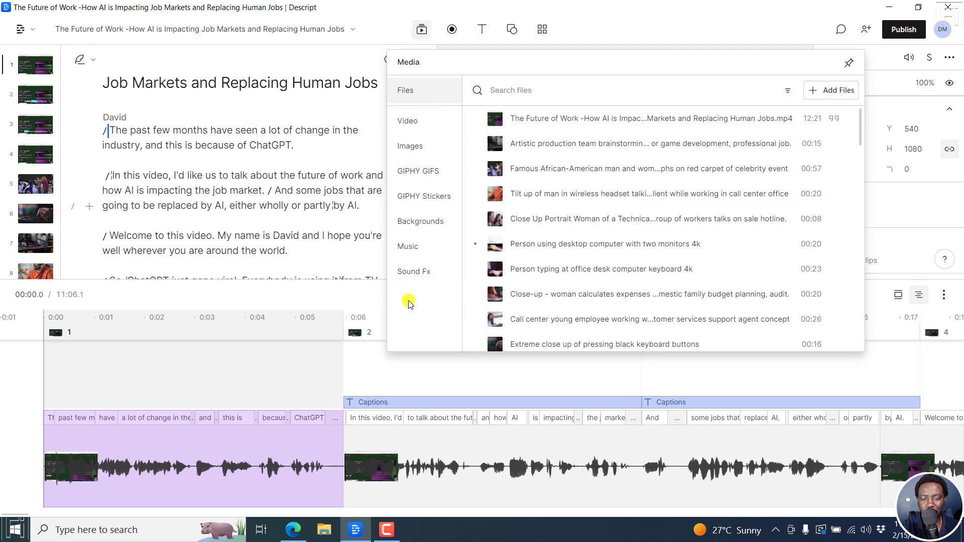
{"action": "mouse_move", "coordinate": [388, 34]}
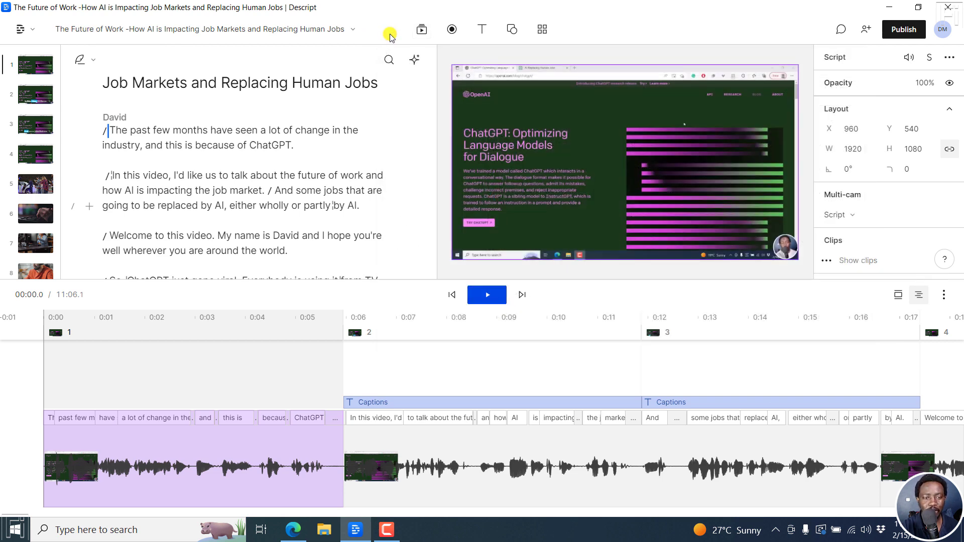
{"action": "mouse_move", "coordinate": [378, 195]}
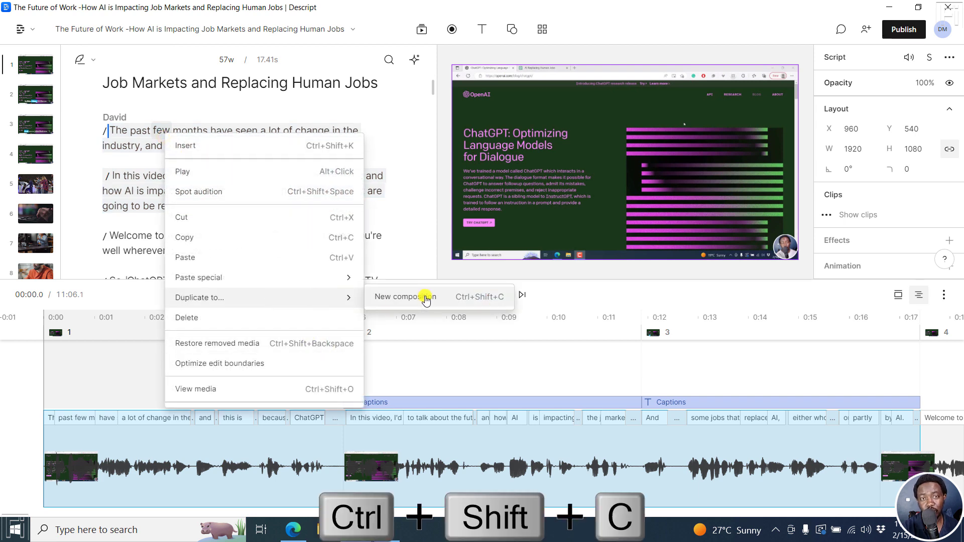
{"action": "left_click", "coordinate": [404, 296]}
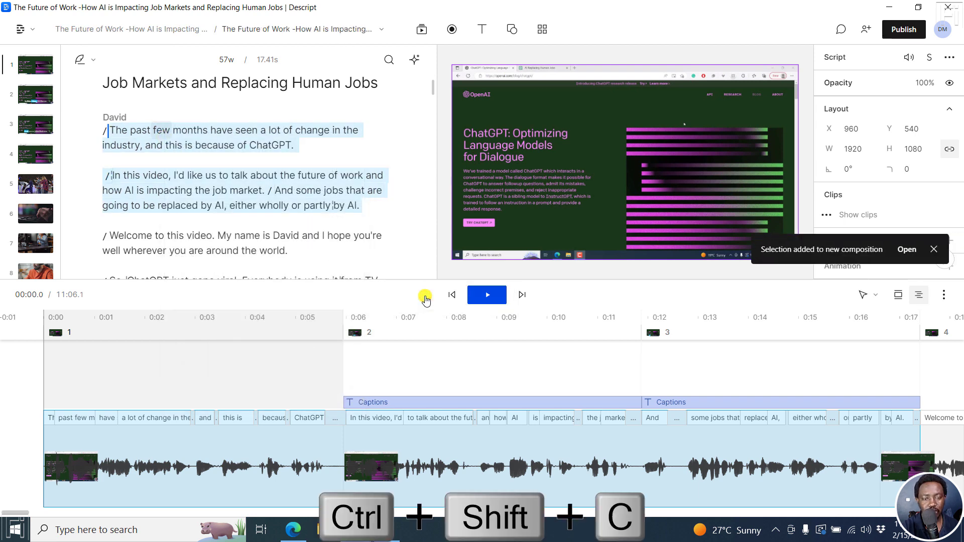
{"action": "key", "text": "ctrl+shift+c"}
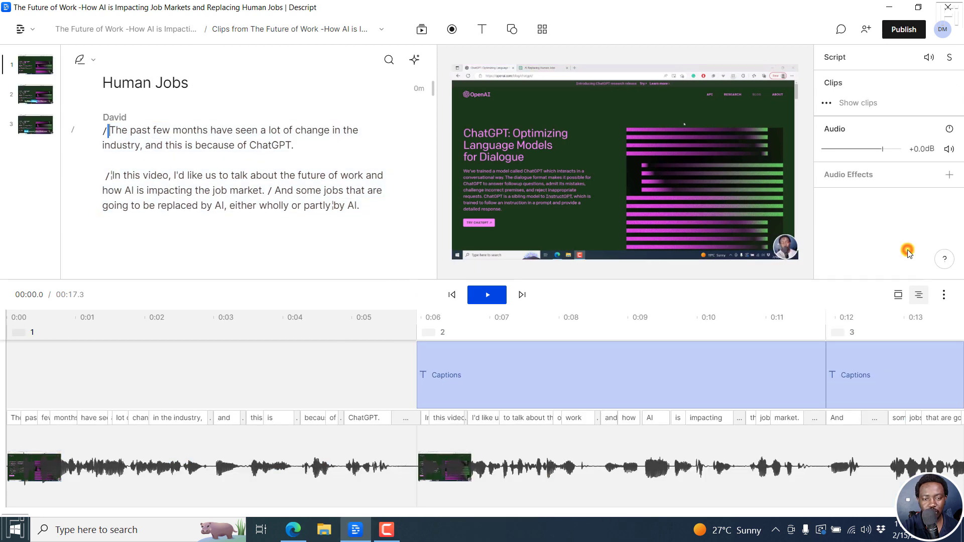
{"action": "double_click", "coordinate": [247, 190]}
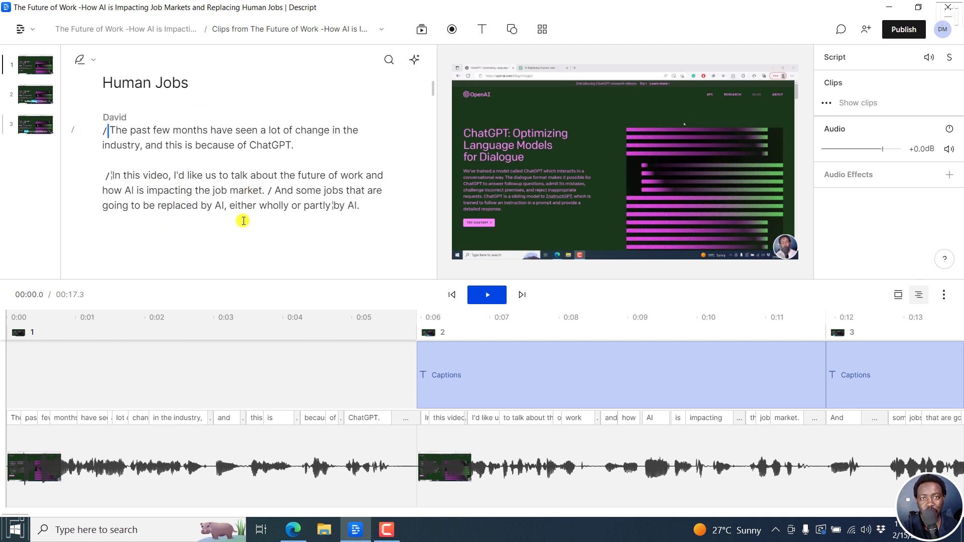
Browse the getemoji.com copy-and-paste emoji catalogue in Microsoft Edge.
{"action": "left_click", "coordinate": [267, 341]}
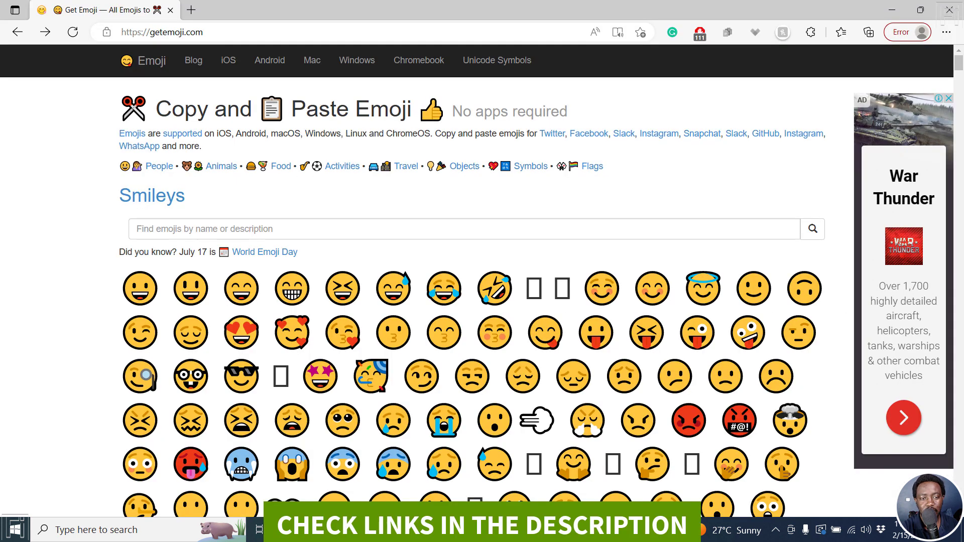
{"action": "mouse_move", "coordinate": [673, 256]}
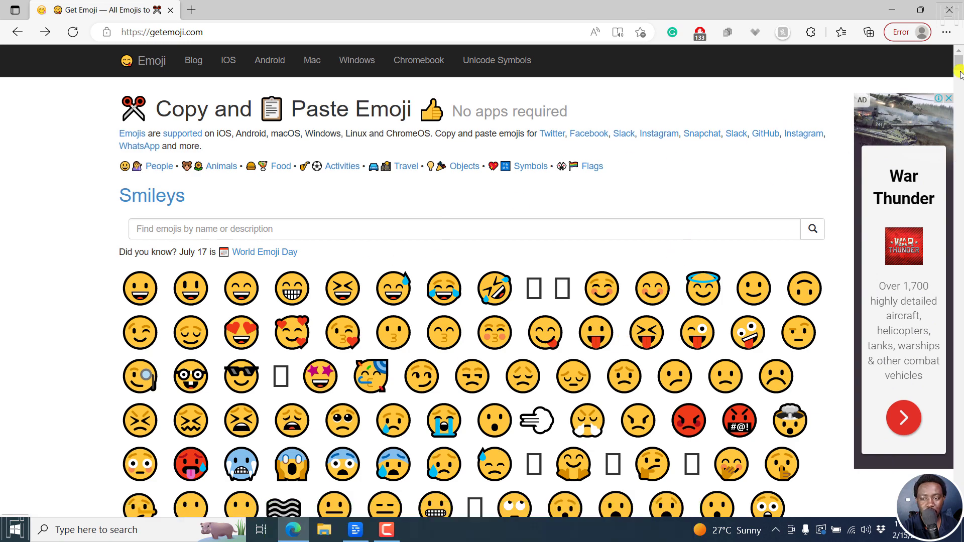
{"action": "scroll", "scroll_direction": "down", "scroll_amount": 3}
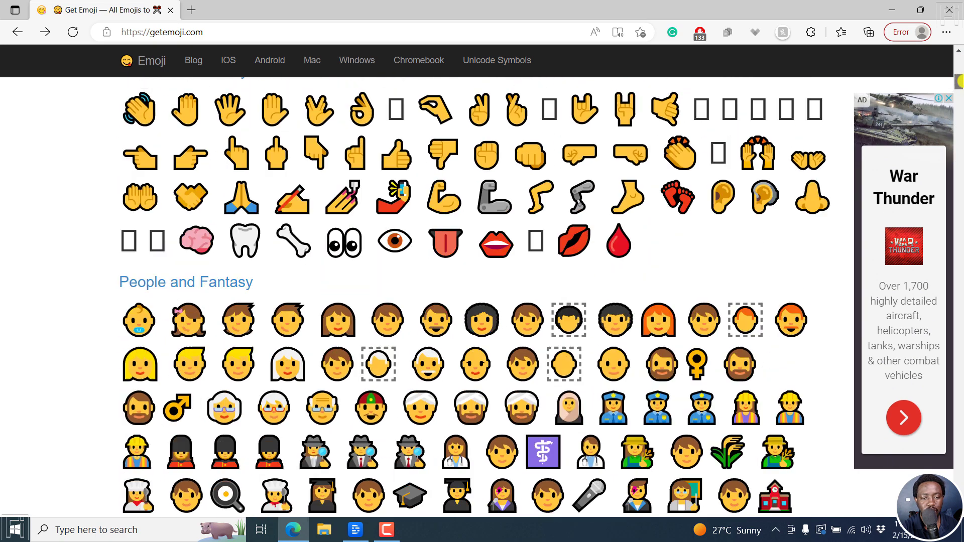
{"action": "scroll", "scroll_direction": "down", "scroll_amount": 3}
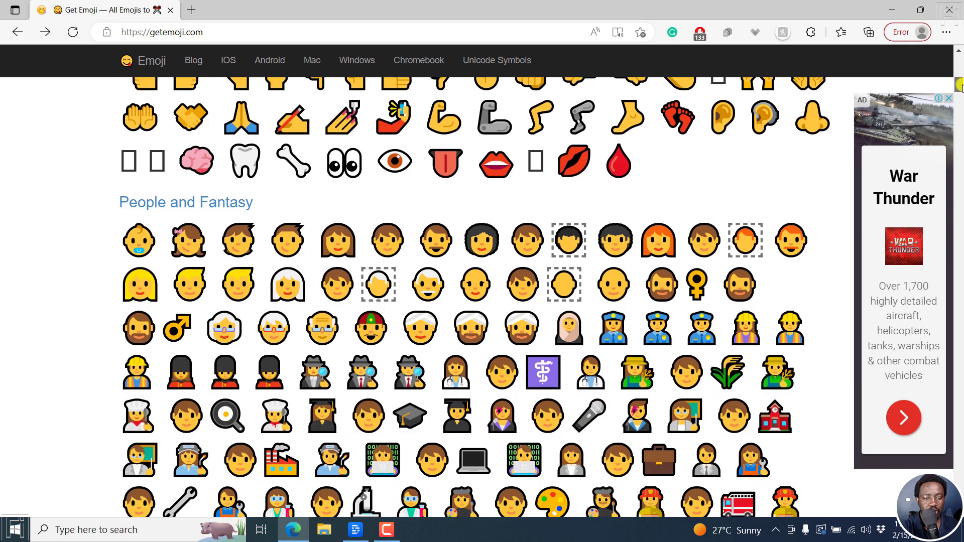
{"action": "scroll", "scroll_direction": "down", "scroll_amount": 3}
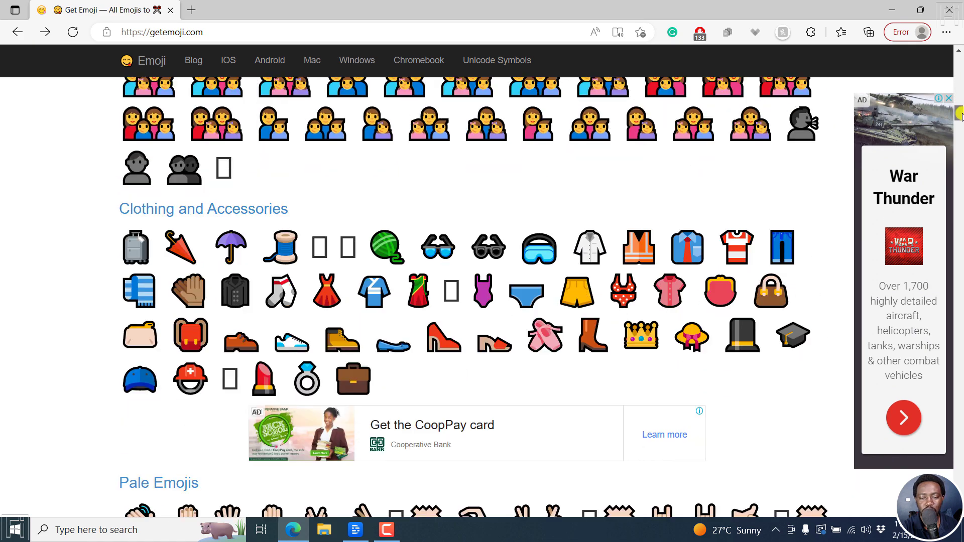
{"action": "scroll", "scroll_direction": "down", "scroll_amount": 3}
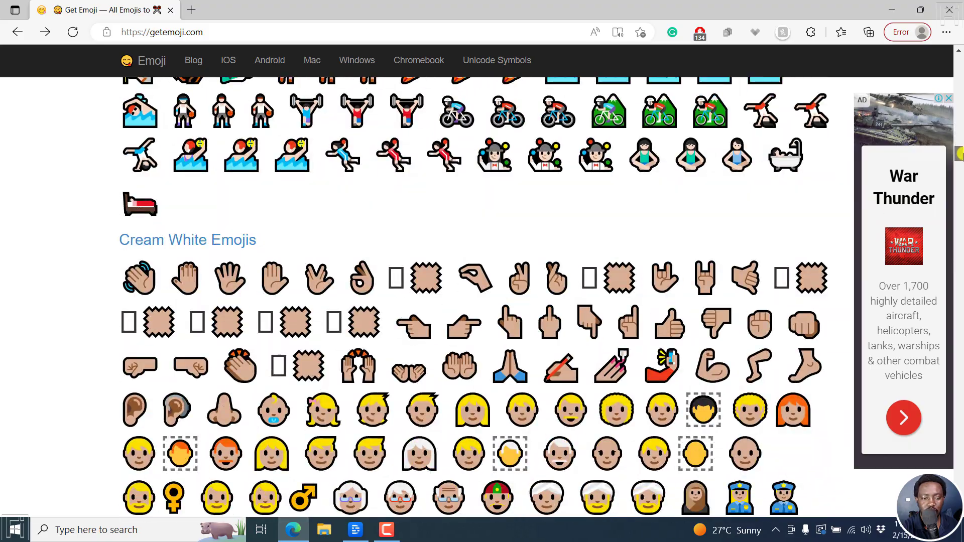
{"action": "scroll", "scroll_direction": "up", "scroll_amount": 3}
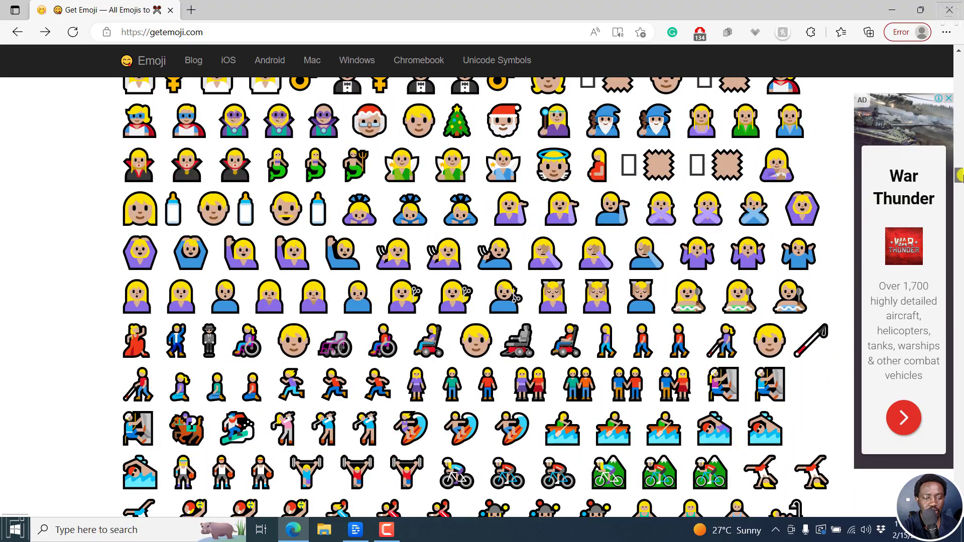
{"action": "scroll", "scroll_direction": "down", "scroll_amount": 3}
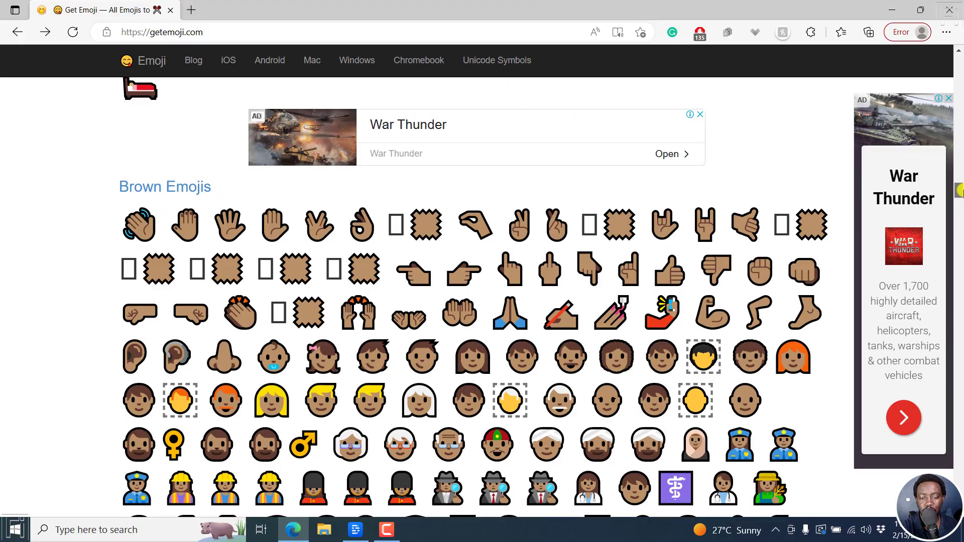
{"action": "scroll", "scroll_direction": "down", "scroll_amount": 3}
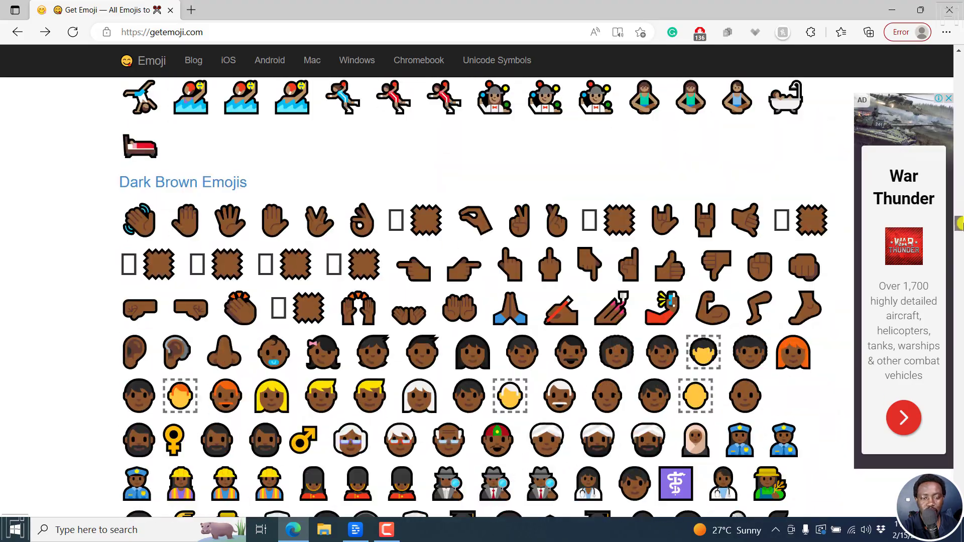
{"action": "scroll", "scroll_direction": "down", "scroll_amount": 3}
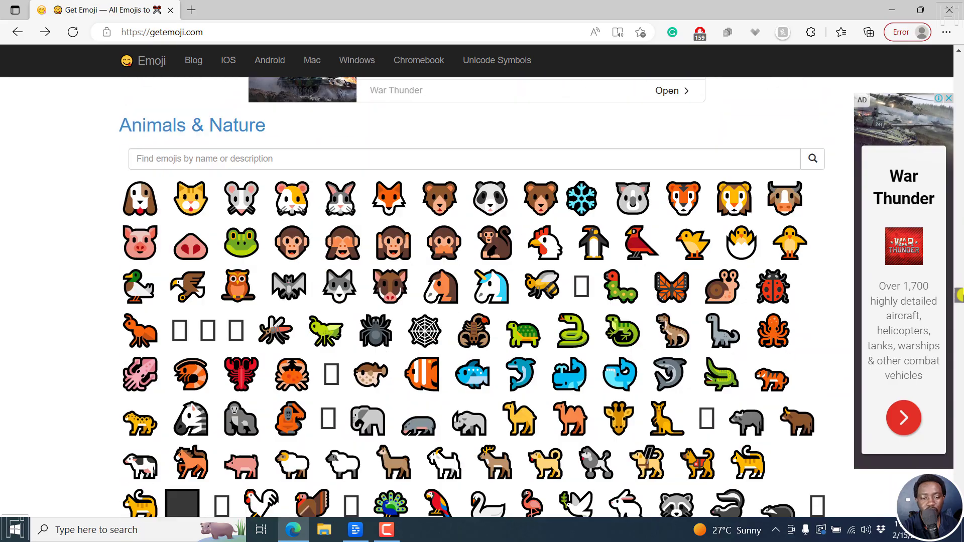
{"action": "scroll", "scroll_direction": "down", "scroll_amount": 3}
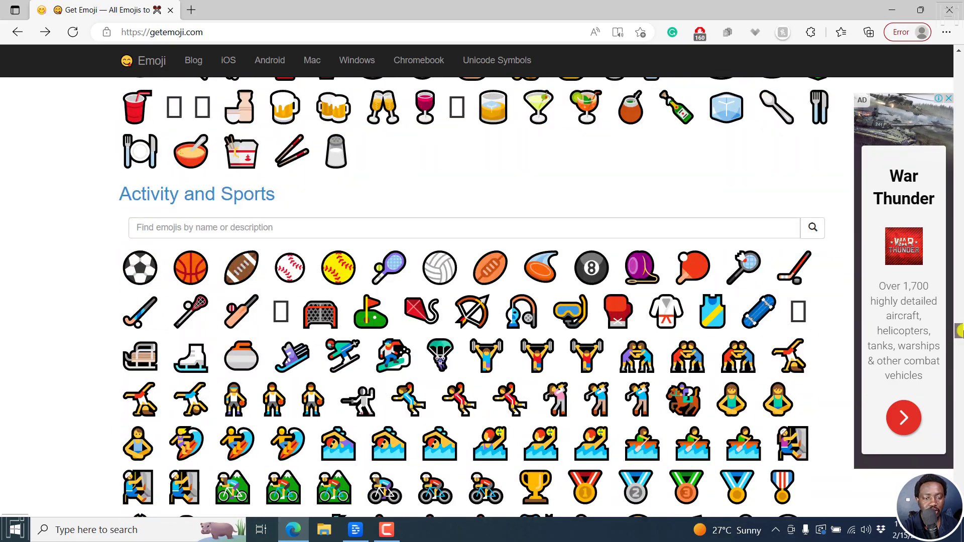
{"action": "scroll", "scroll_direction": "down", "scroll_amount": 3}
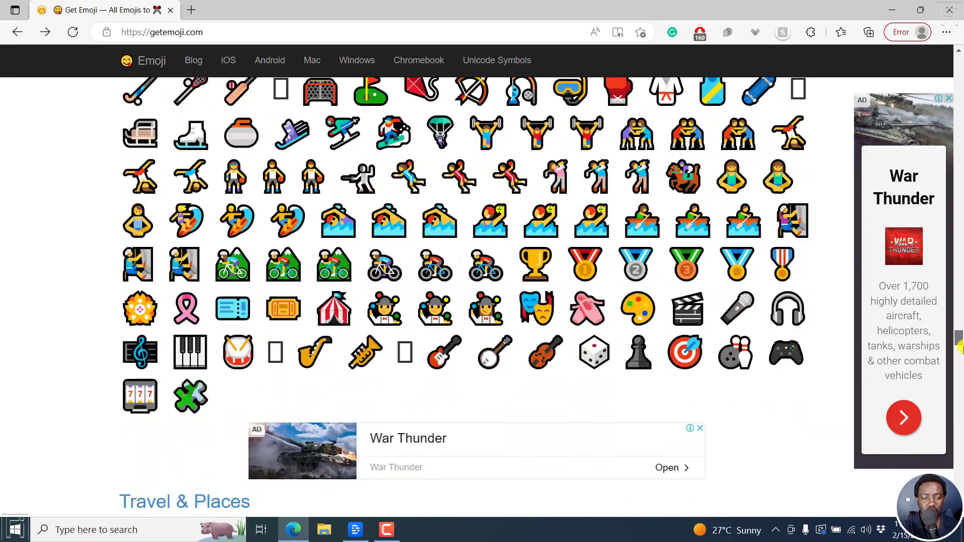
{"action": "scroll", "scroll_direction": "down", "scroll_amount": 3}
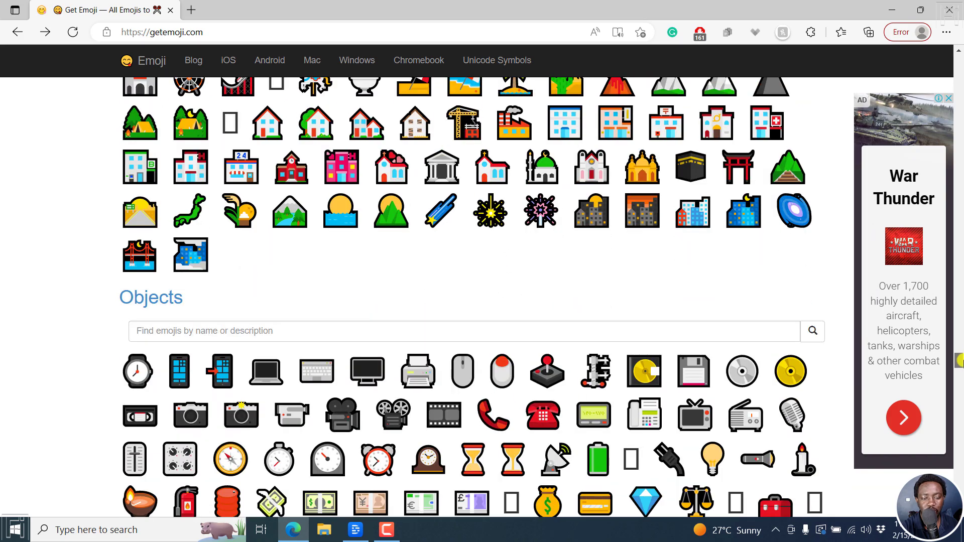
{"action": "scroll", "scroll_direction": "down", "scroll_amount": 3}
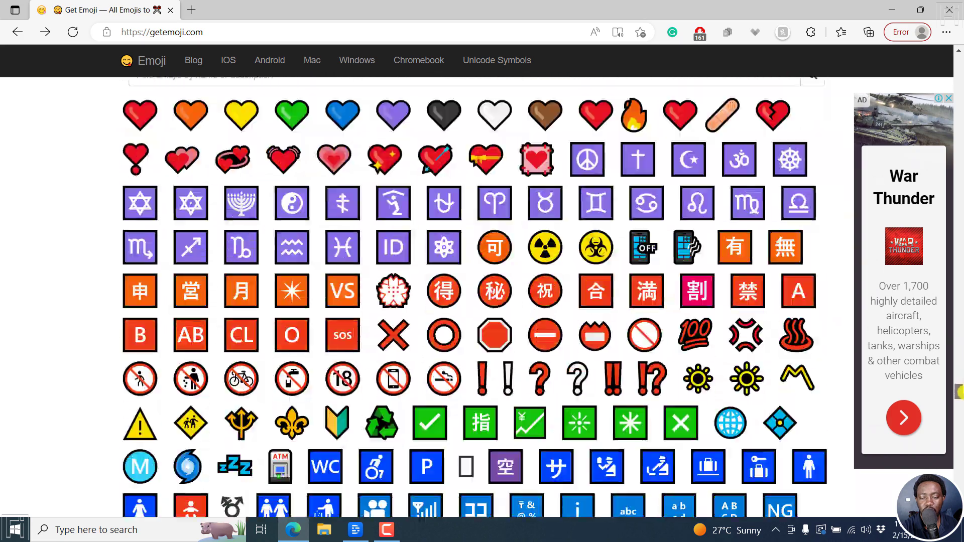
{"action": "scroll", "scroll_direction": "down", "scroll_amount": 3}
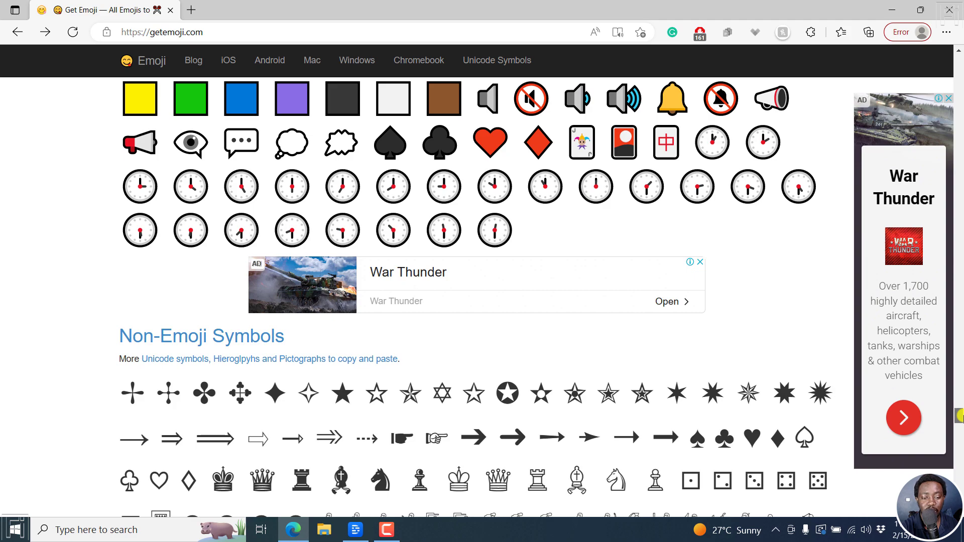
{"action": "scroll", "scroll_direction": "up", "scroll_amount": 3}
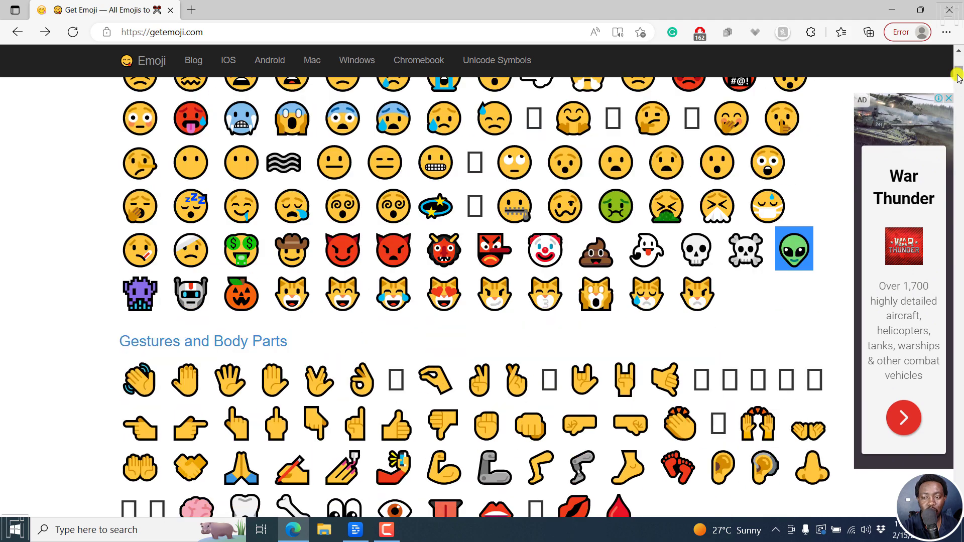
{"action": "scroll", "scroll_direction": "up", "scroll_amount": 3}
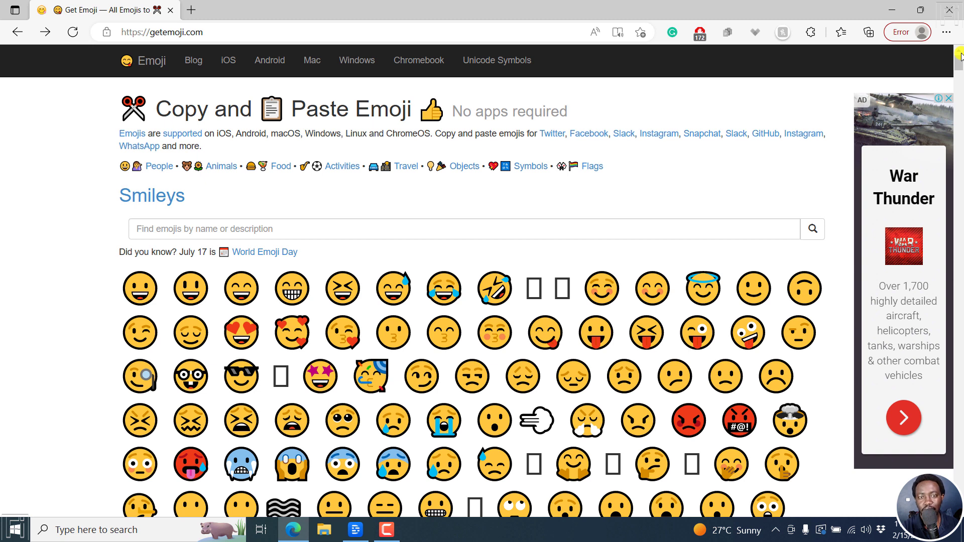
{"action": "mouse_move", "coordinate": [376, 113]}
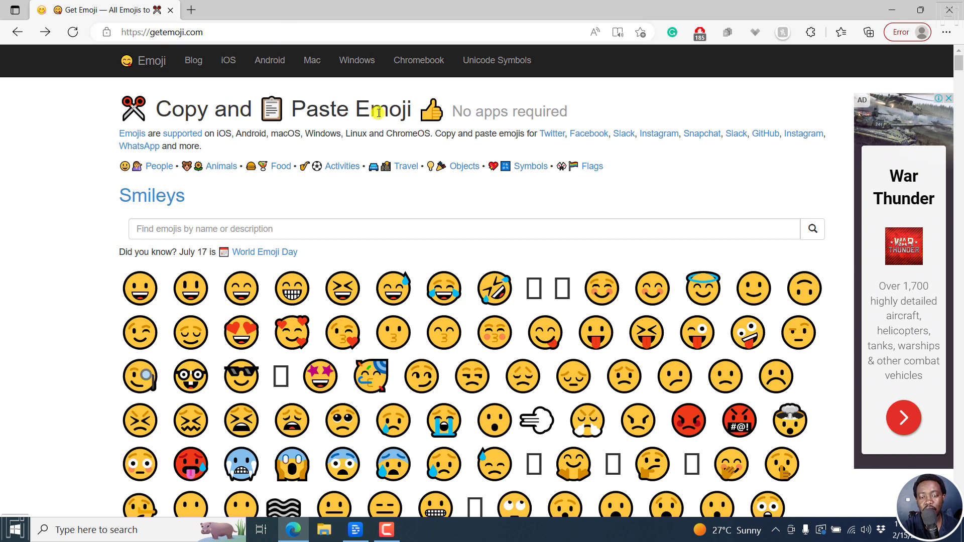
{"action": "mouse_move", "coordinate": [208, 363]}
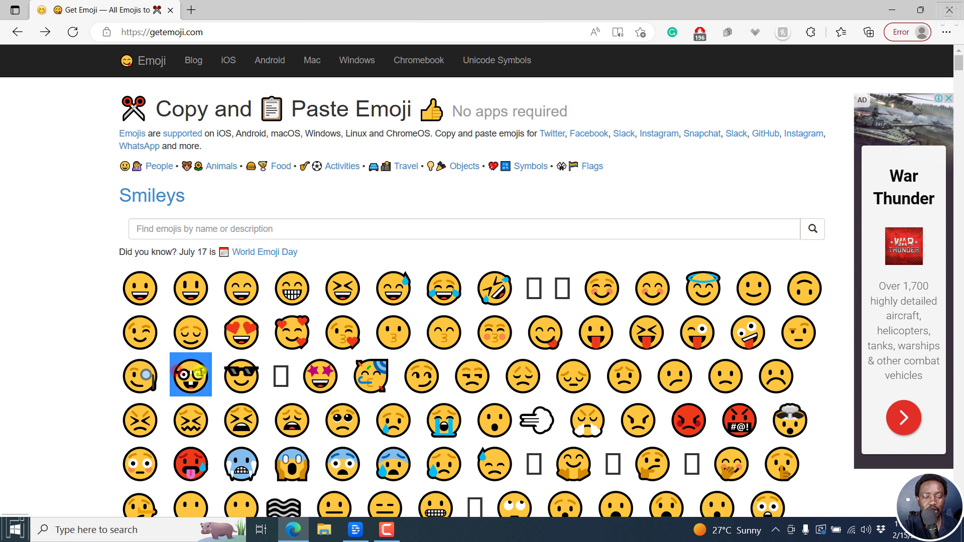
Copy the nerd-face emoji with glasses from getemoji.com.
{"action": "right_click", "coordinate": [191, 375]}
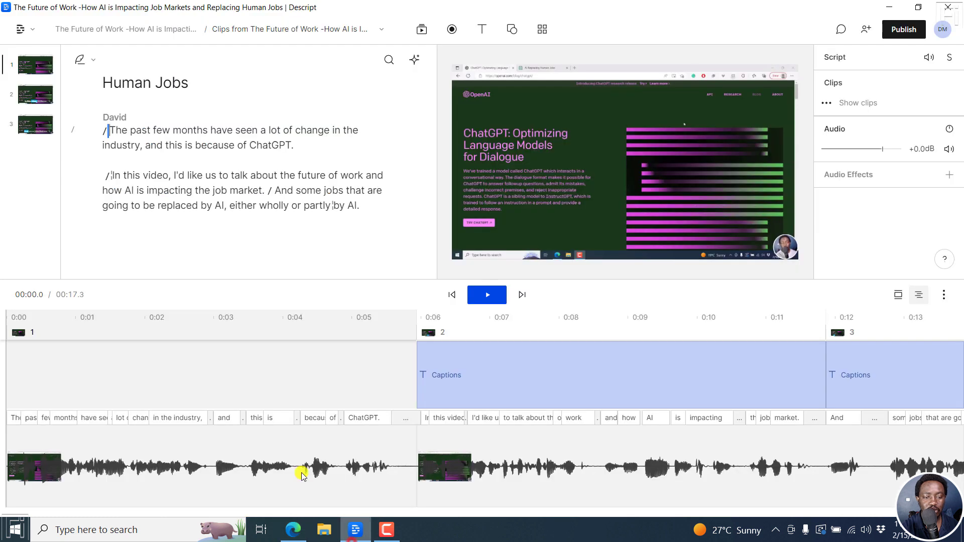
Use Correct to add the nerd-face emoji after 'months' and check it in the captions.
{"action": "double_click", "coordinate": [191, 130]}
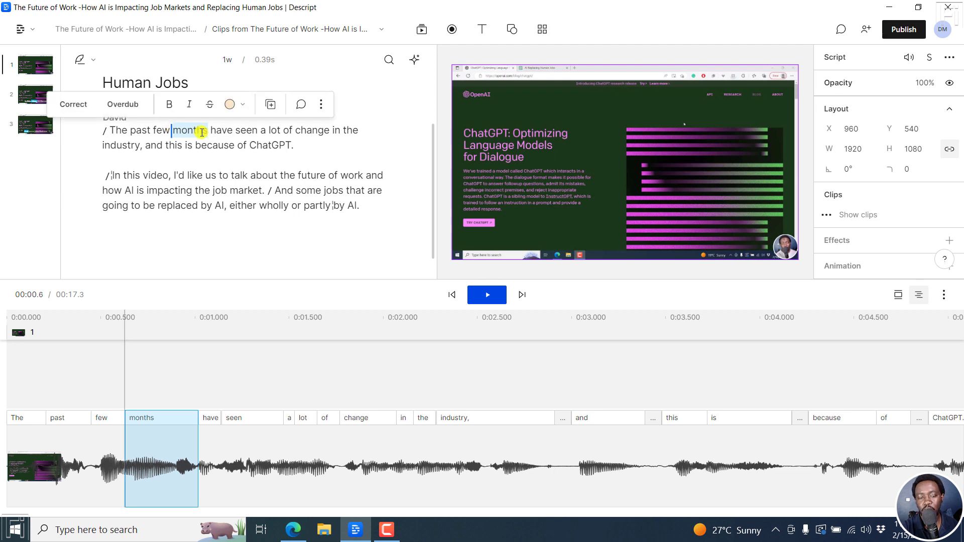
{"action": "left_click", "coordinate": [73, 103]}
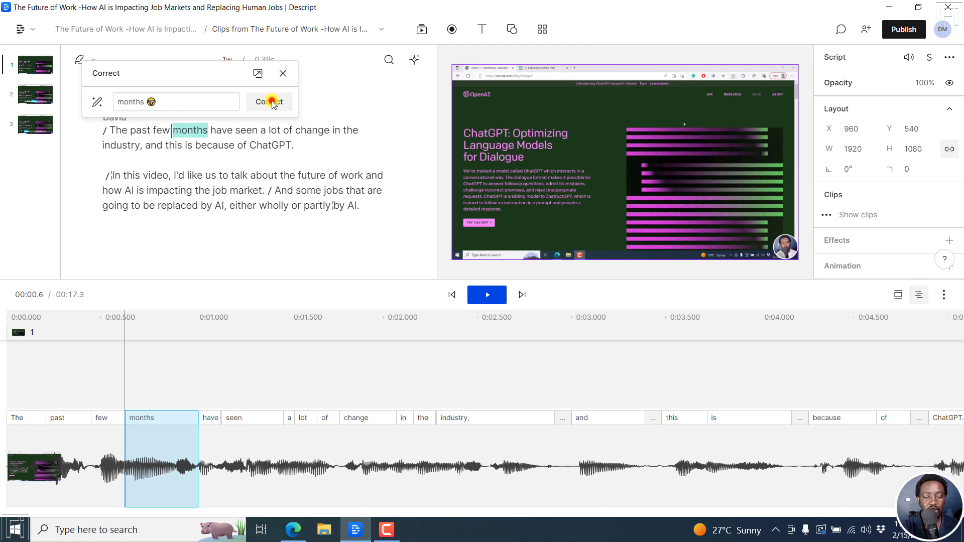
{"action": "left_click", "coordinate": [269, 101]}
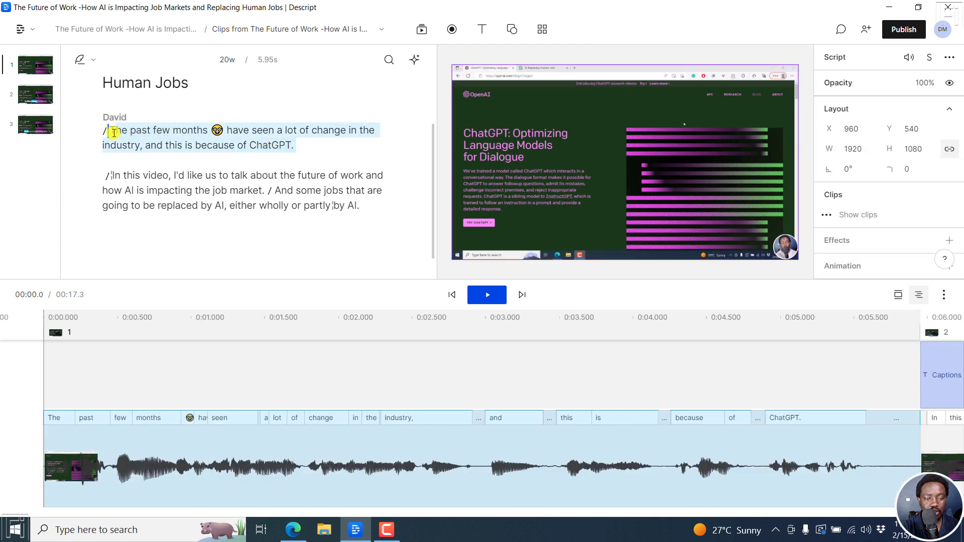
{"action": "left_click", "coordinate": [481, 29]}
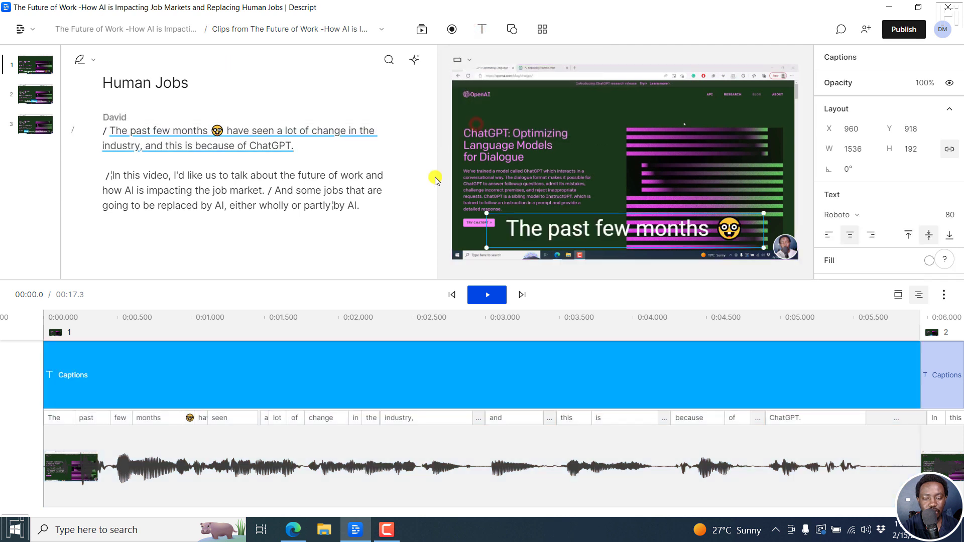
{"action": "mouse_move", "coordinate": [416, 197]}
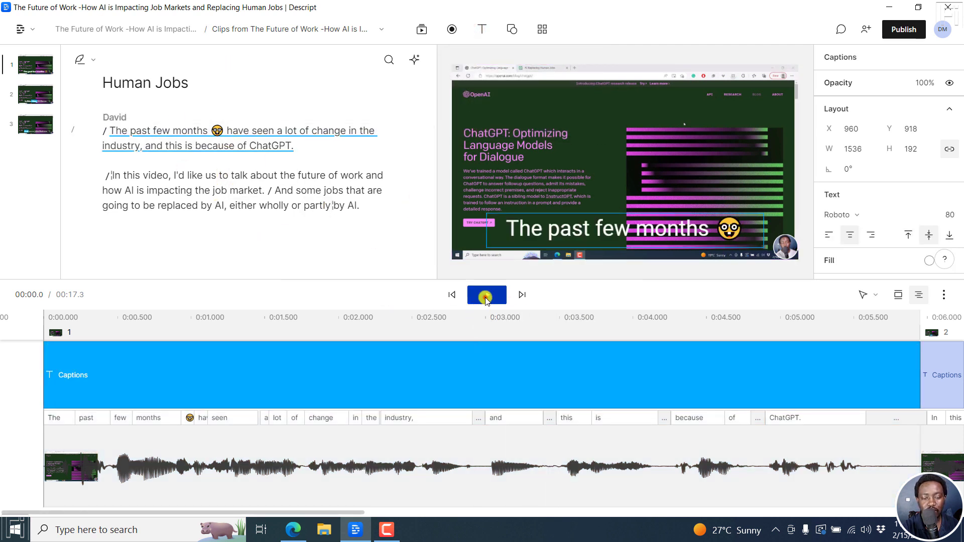
{"action": "left_click", "coordinate": [485, 294]}
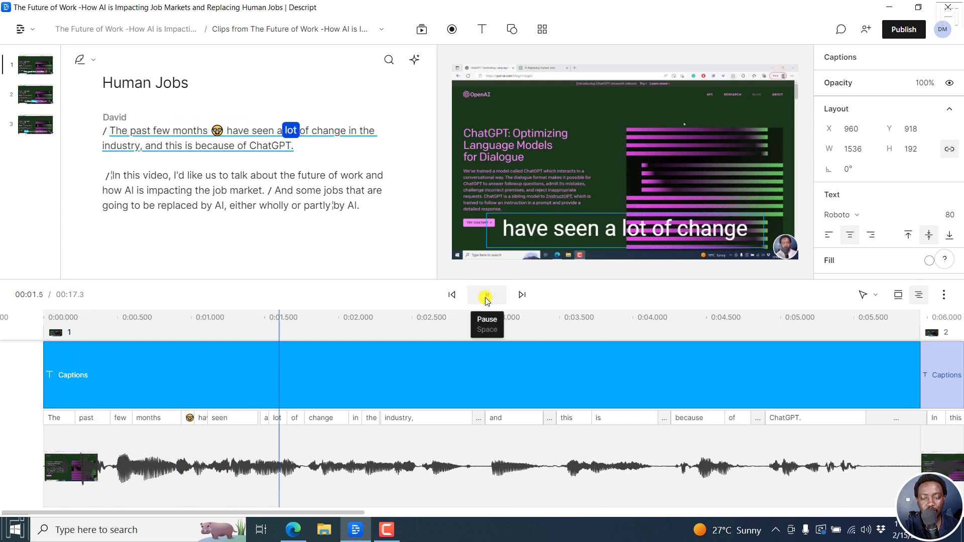
{"action": "left_click", "coordinate": [486, 294]}
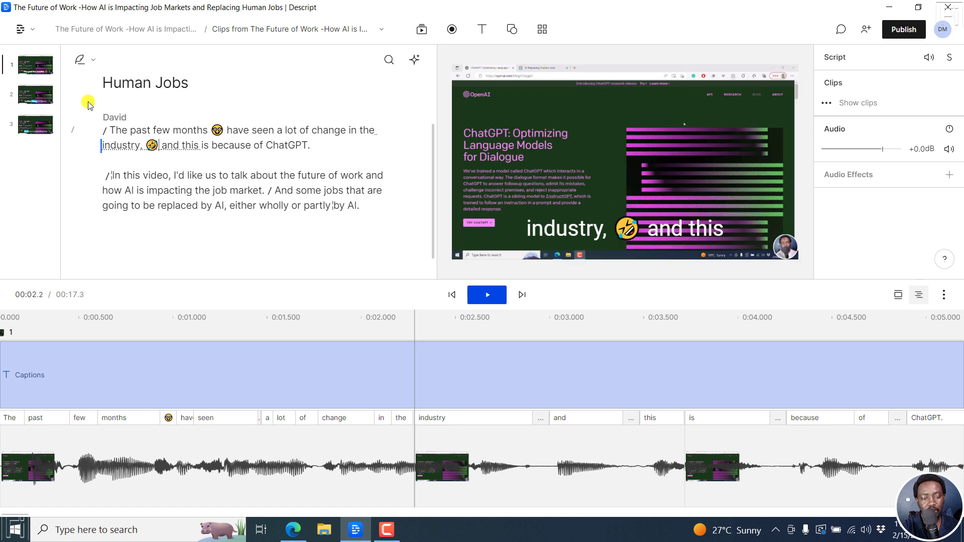
Play the composition from the start to check the laughing emoji after 'industry' in the captions.
{"action": "left_click", "coordinate": [451, 295]}
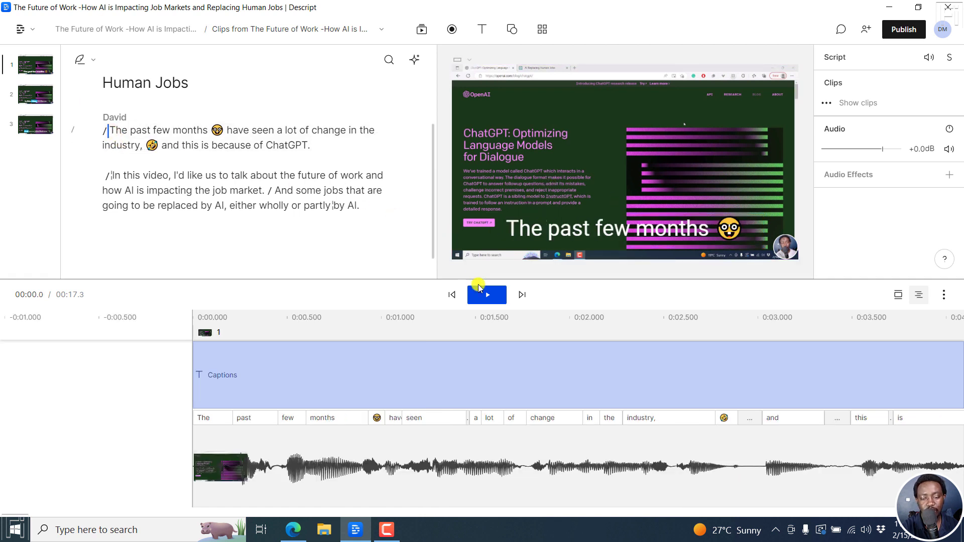
{"action": "left_click", "coordinate": [486, 294]}
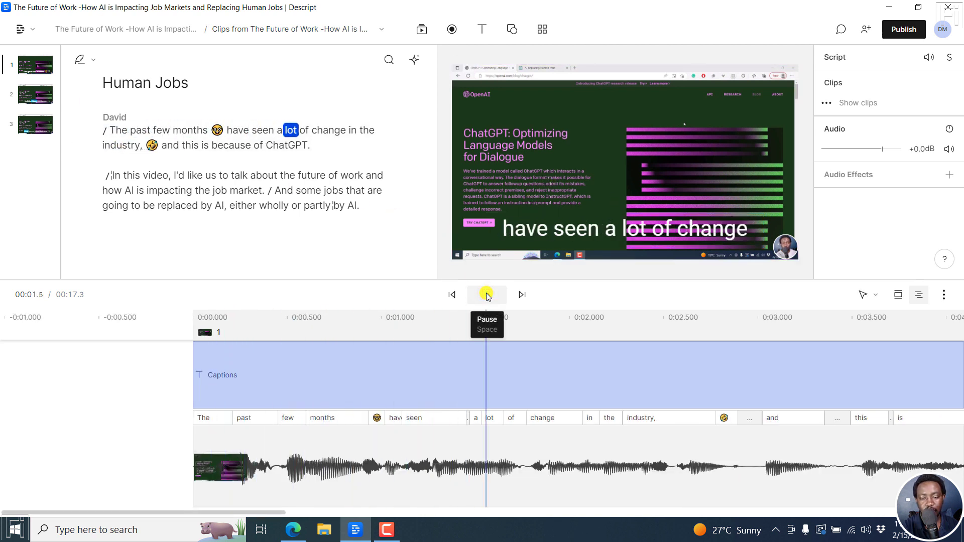
{"action": "left_click", "coordinate": [486, 294]}
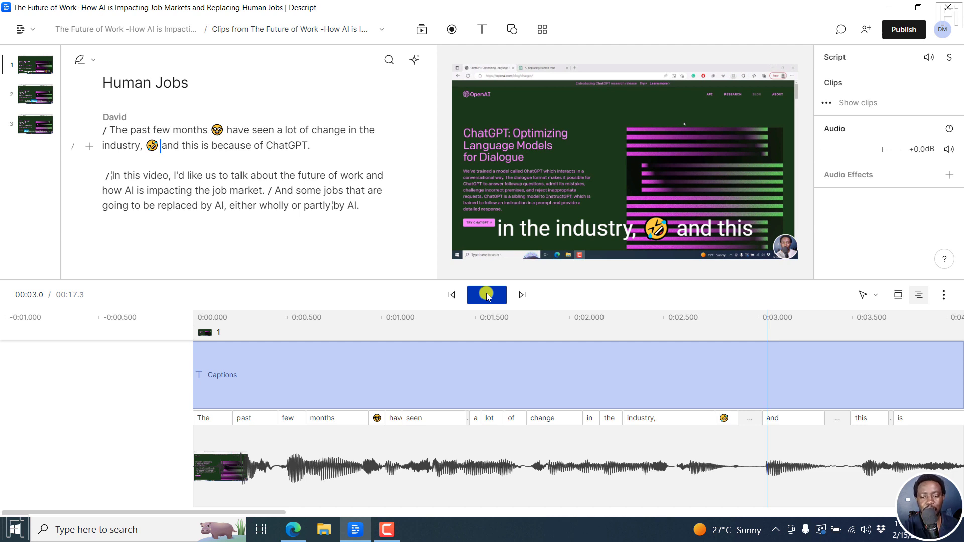
{"action": "left_click", "coordinate": [486, 294]}
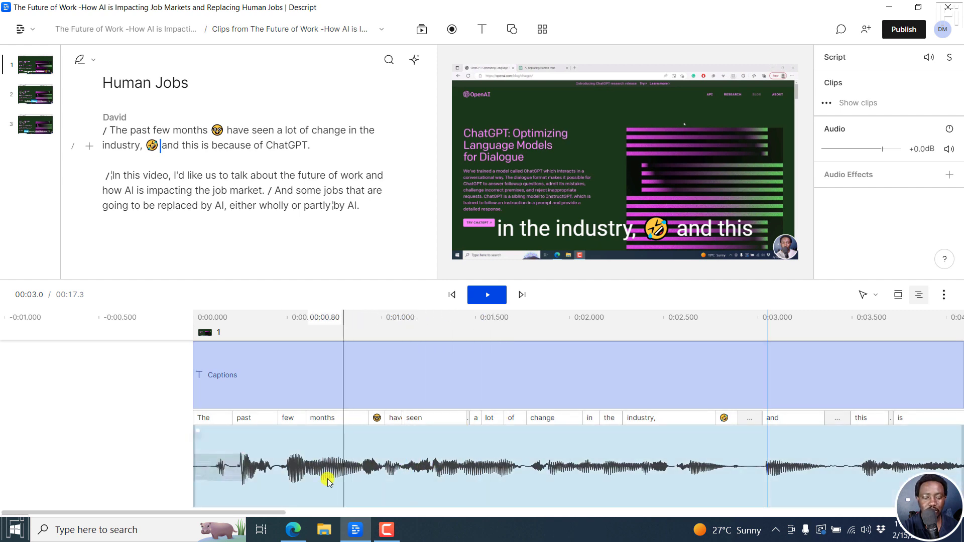
{"action": "left_click", "coordinate": [292, 529]}
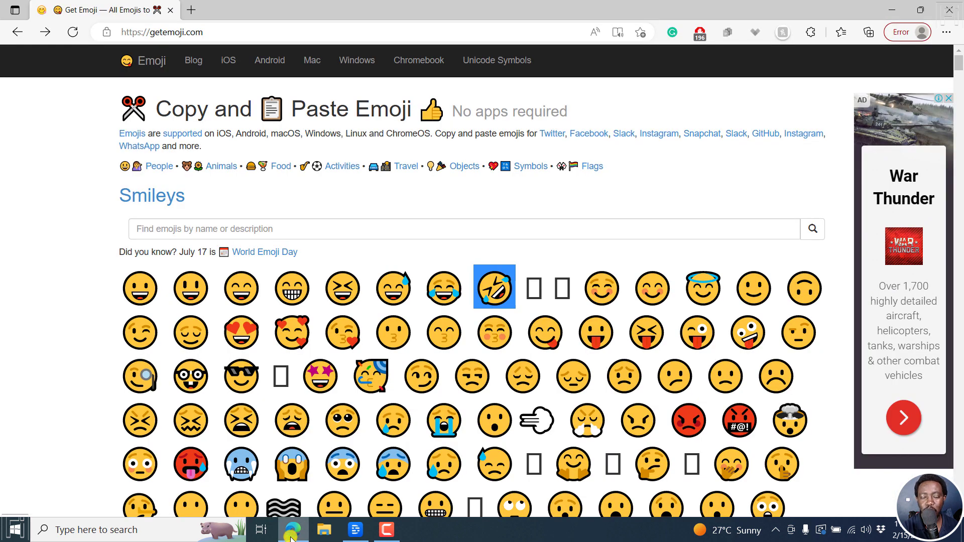
{"action": "left_click", "coordinate": [353, 529]}
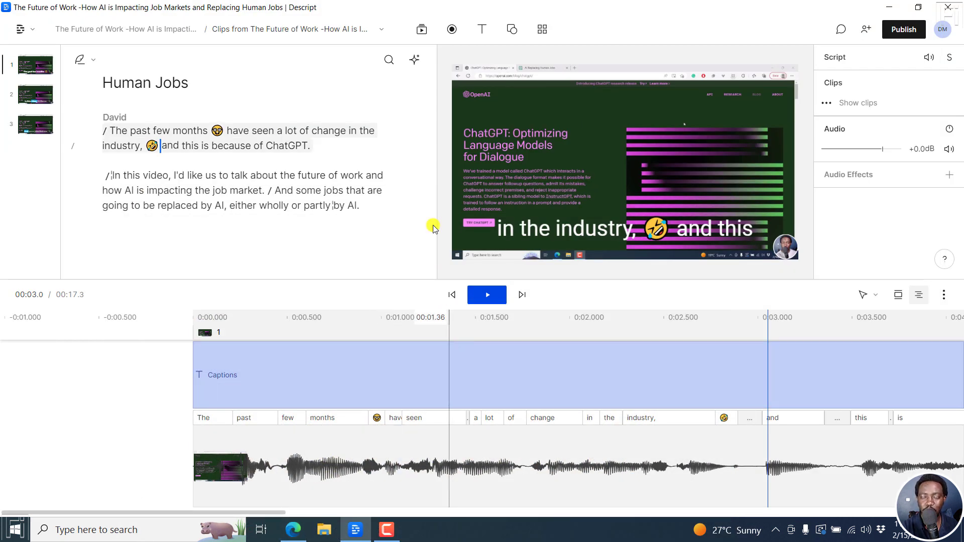
Show the media library listing the project's video file and stock clips.
{"action": "left_click", "coordinate": [421, 29]}
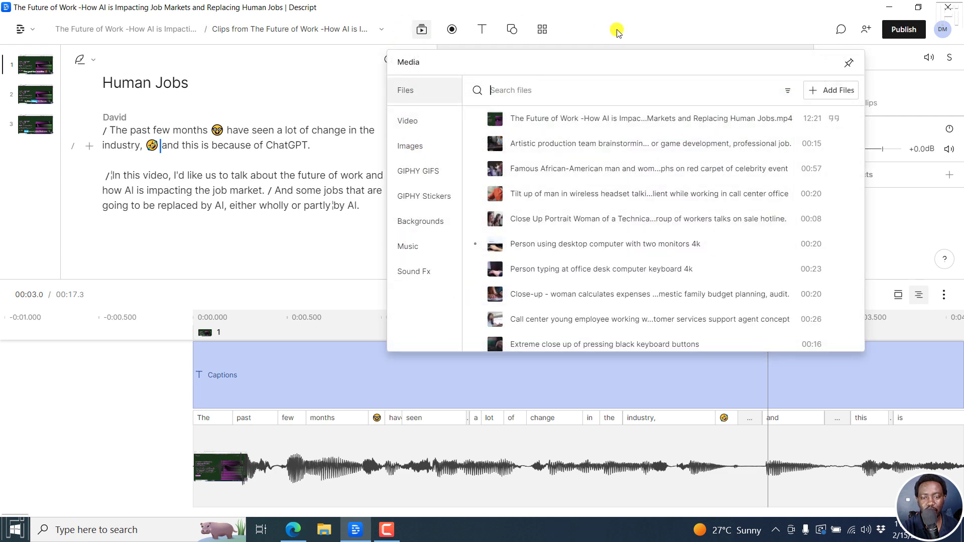
{"action": "mouse_move", "coordinate": [627, 29]}
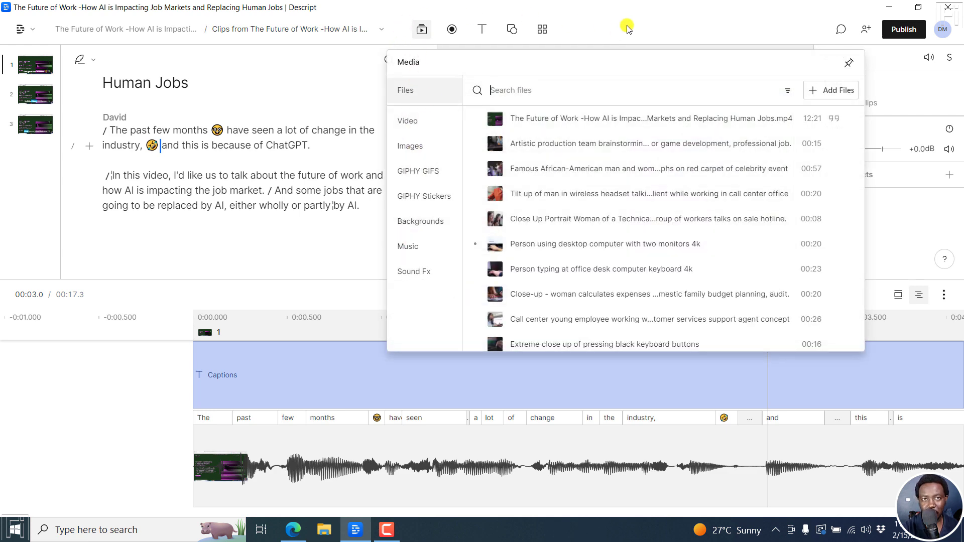